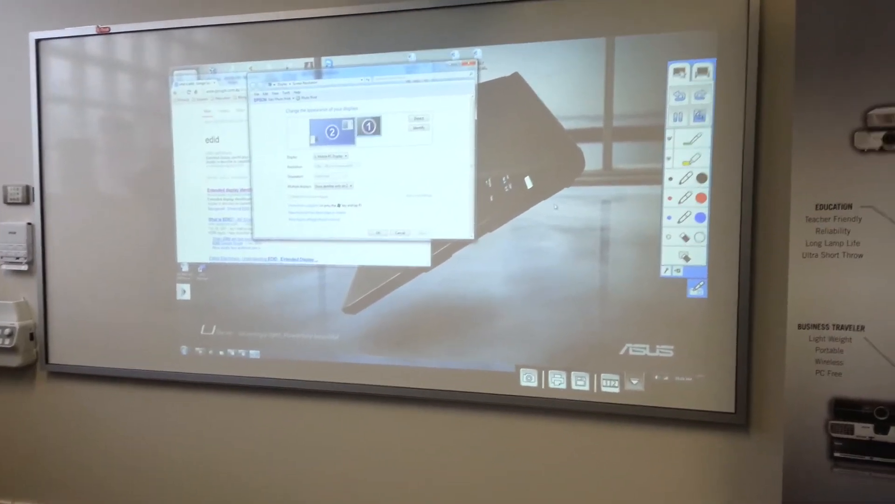
Step: Select display 2, the EPSON PJ, to show its 1920×1080 recommended resolution
right_click(514, 217)
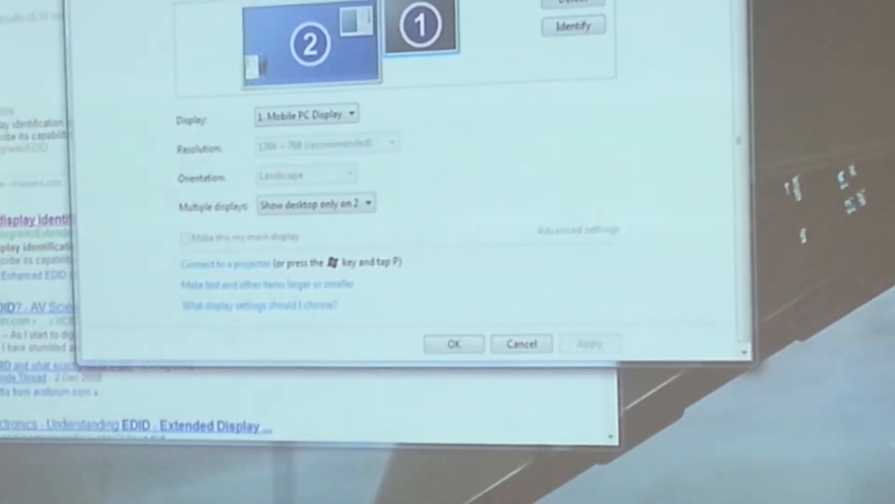
click(326, 117)
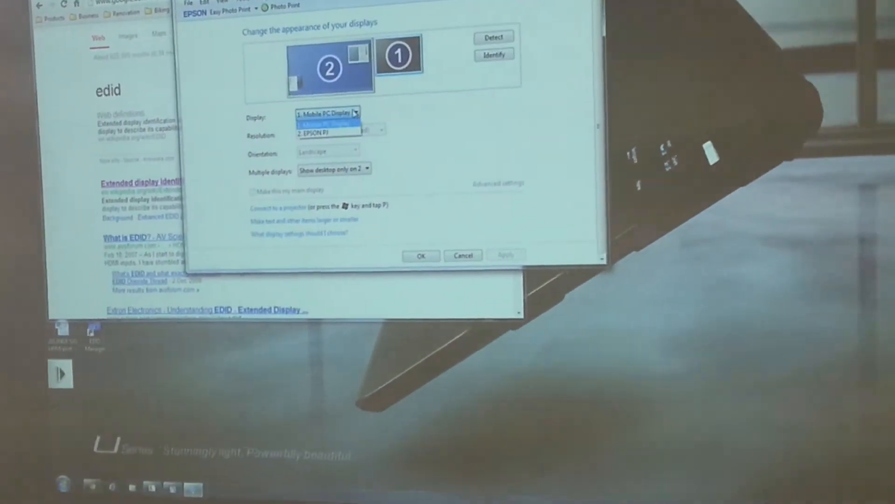
click(328, 132)
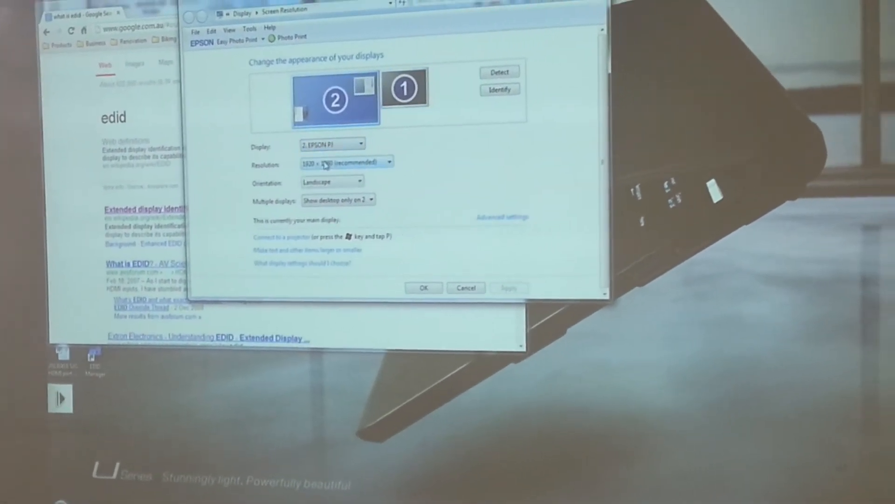